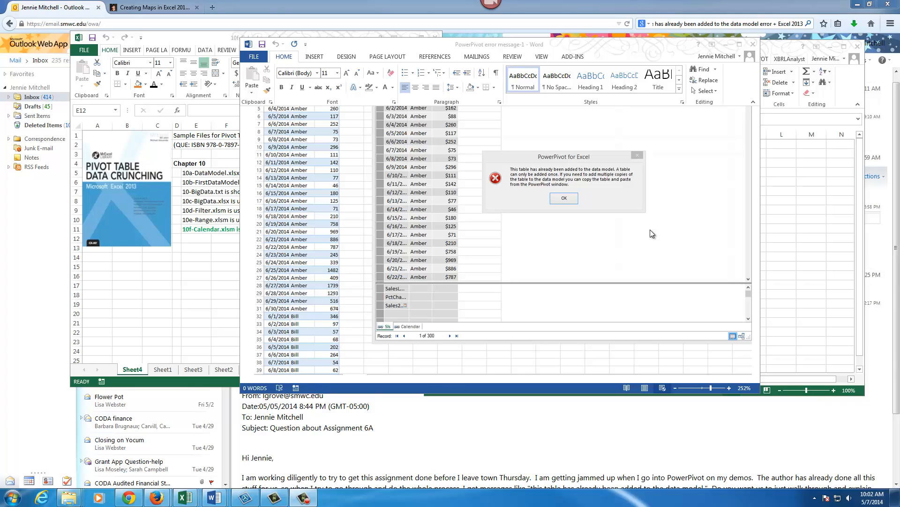
mouse_move(660, 230)
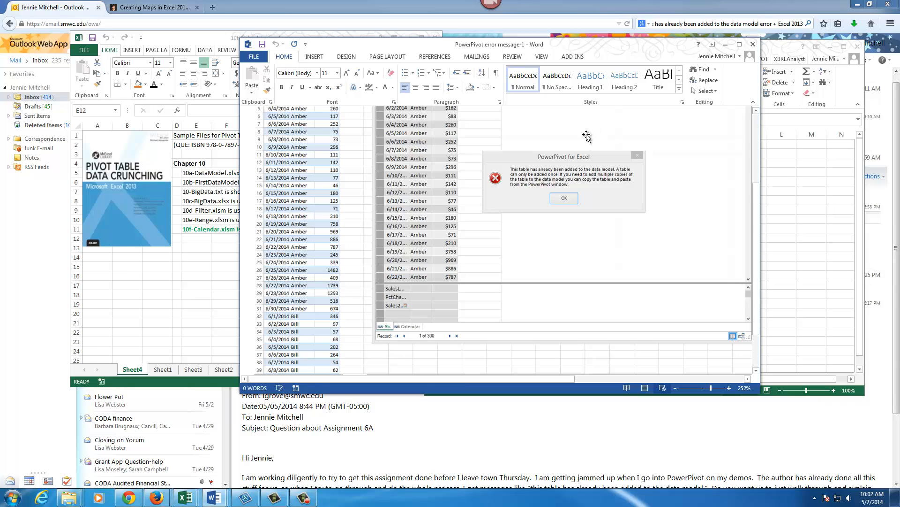
mouse_move(583, 204)
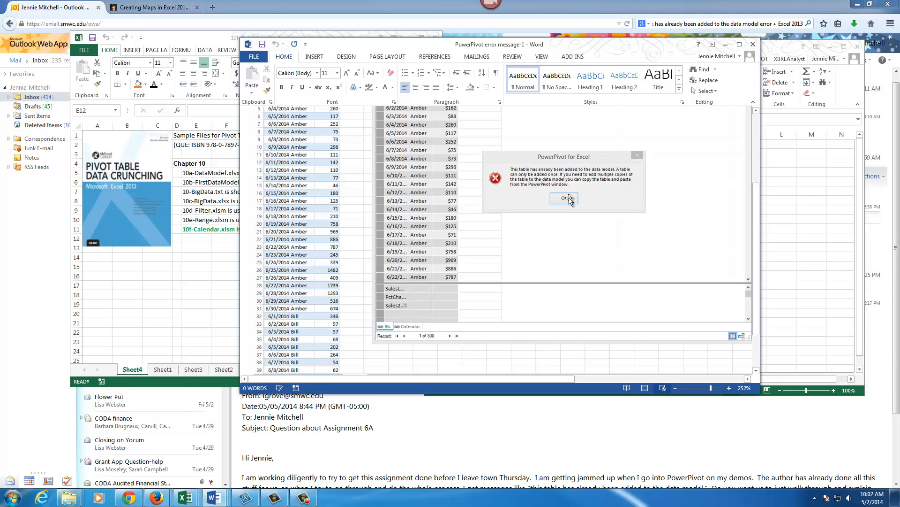
mouse_move(559, 185)
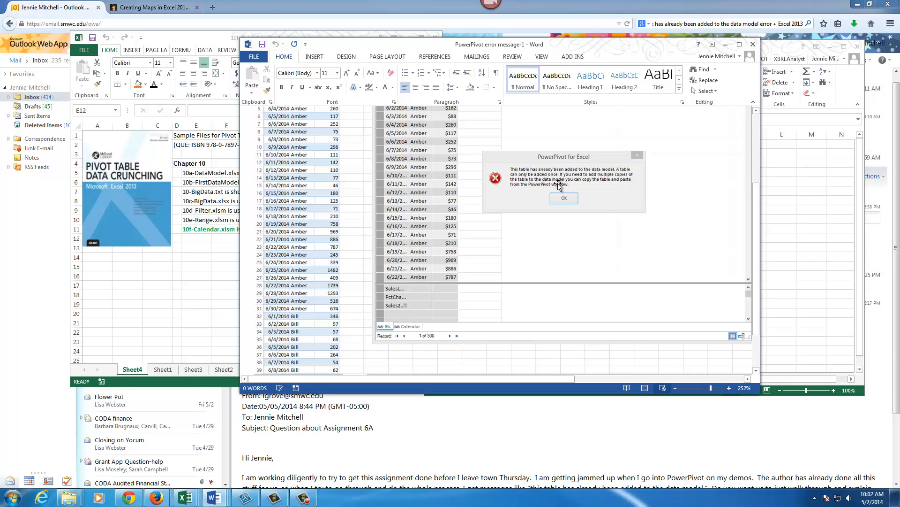
mouse_move(424, 333)
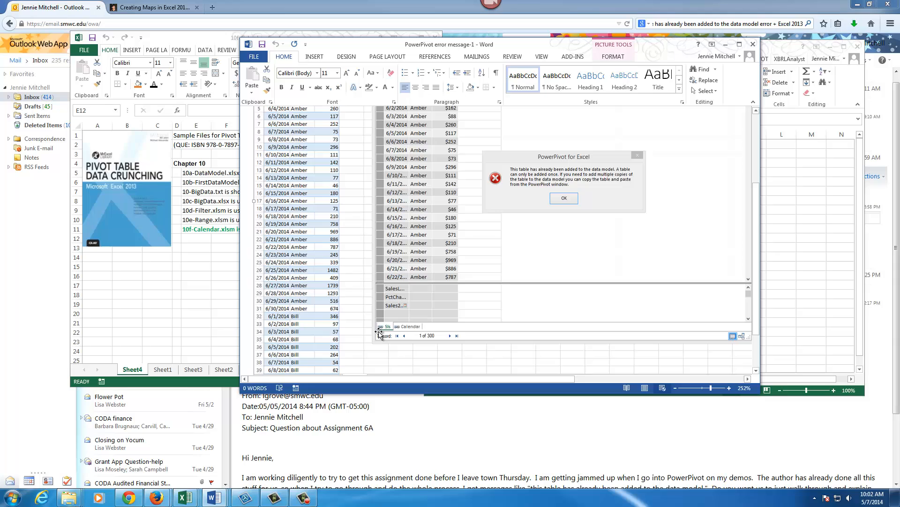
mouse_move(424, 332)
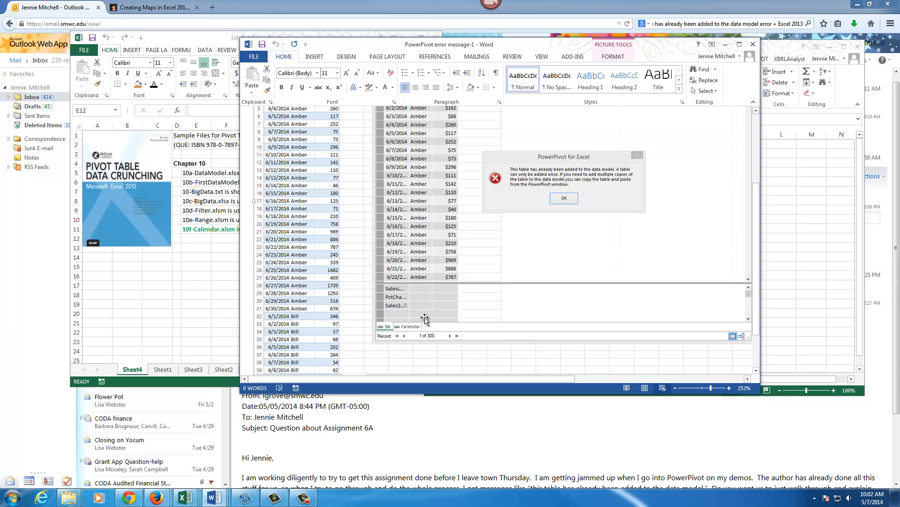
mouse_move(511, 290)
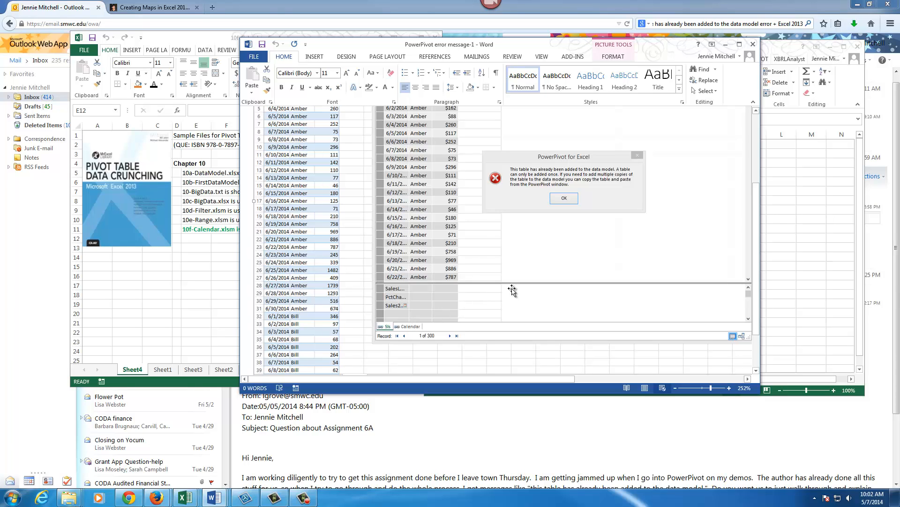
mouse_move(556, 223)
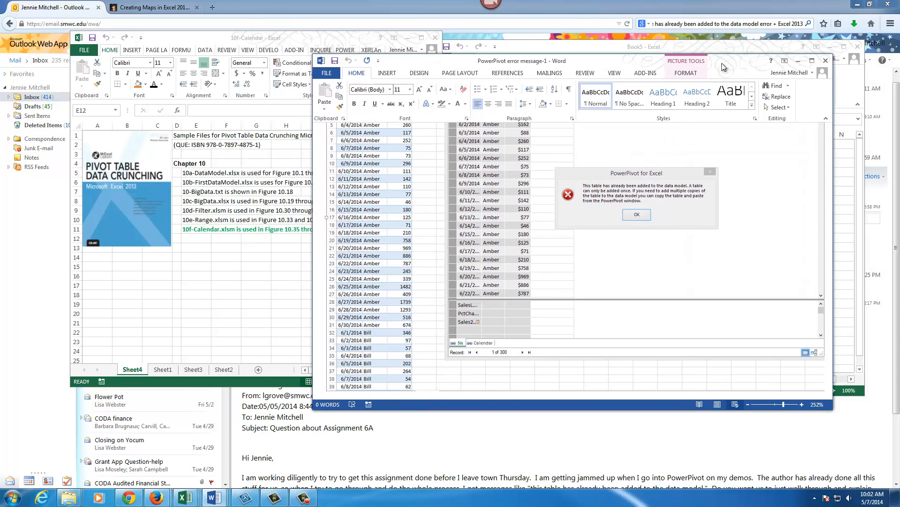
- Switch to Sheet1 of 10f-Calendar and copy its Date, Rep and Sales table
left_click(636, 214)
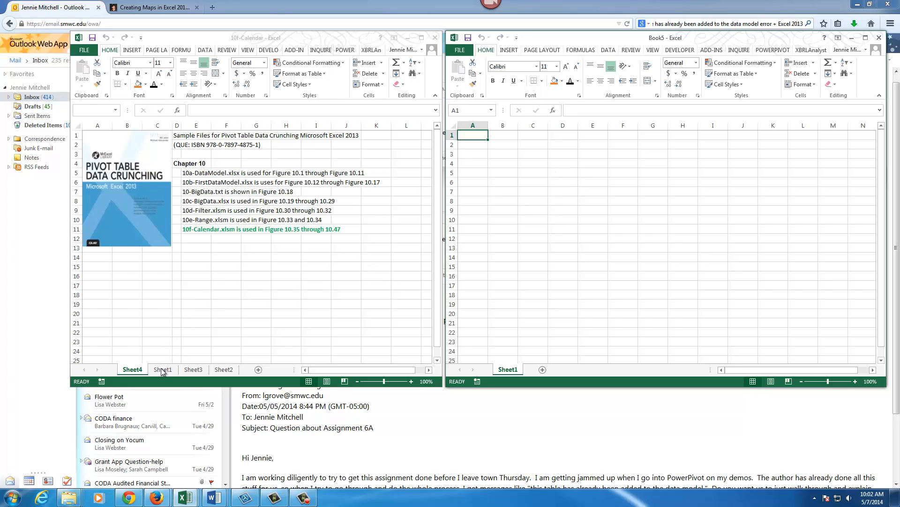
left_click(163, 369)
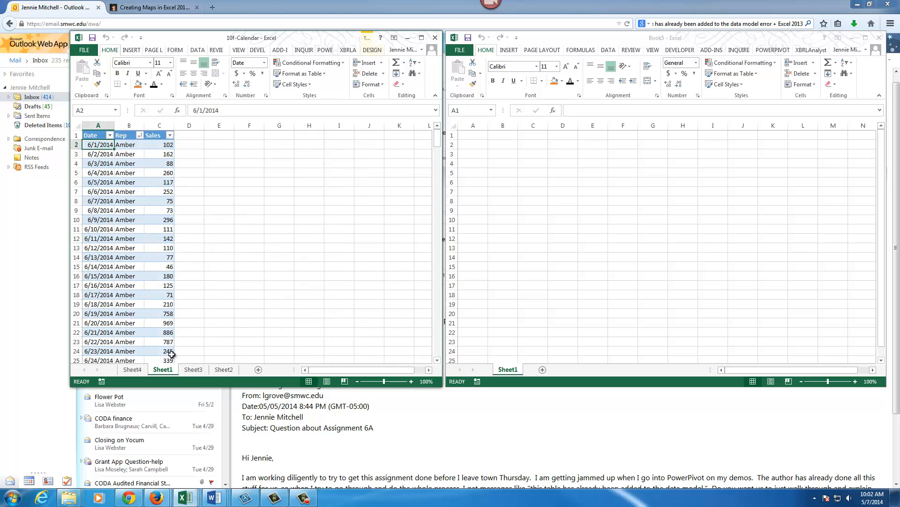
mouse_move(135, 149)
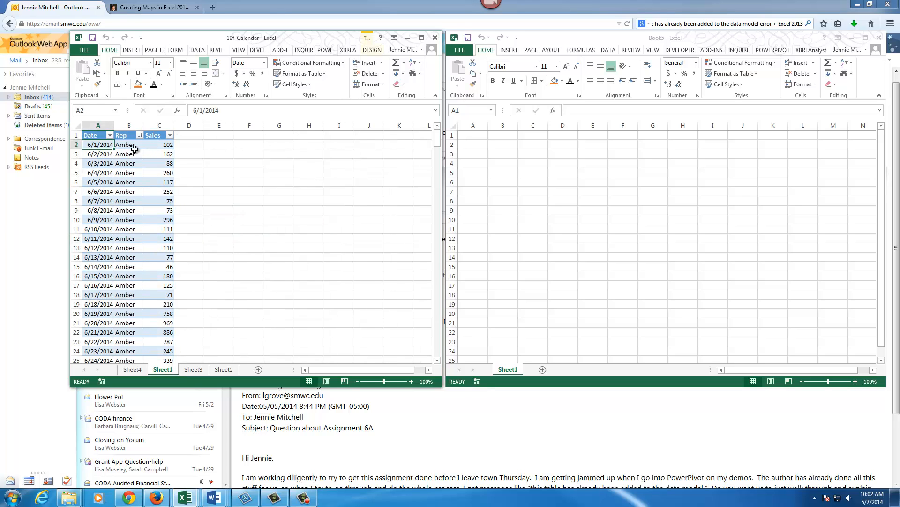
left_click(98, 124)
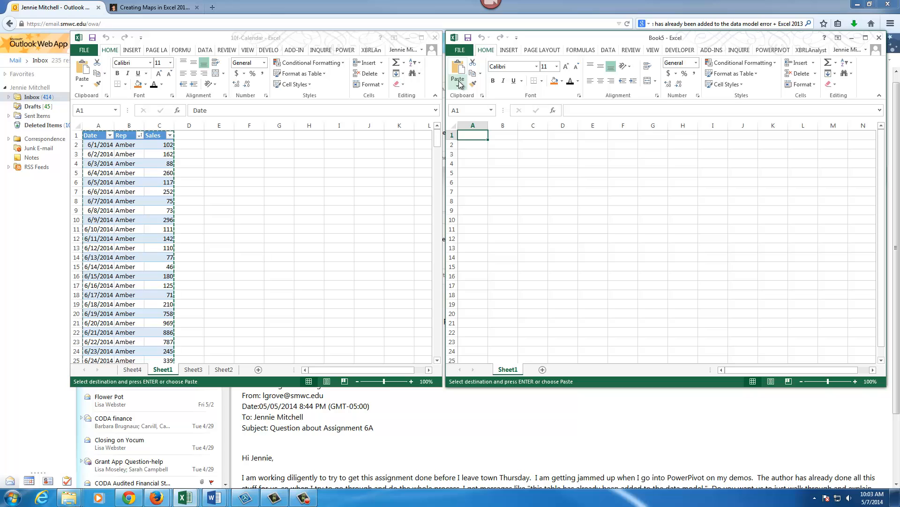
- Paste the sales data into Book5 as Formulas & Number Formatting, then deselect it
left_click(457, 80)
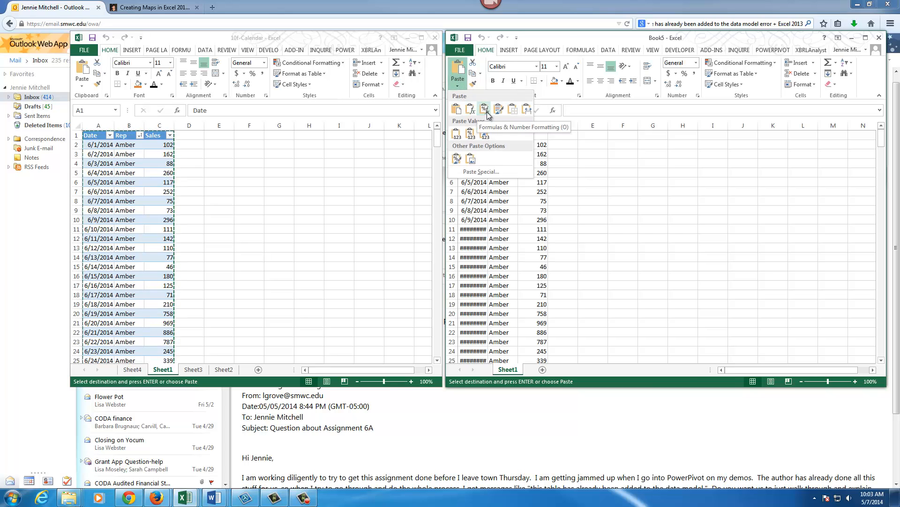
left_click(484, 108)
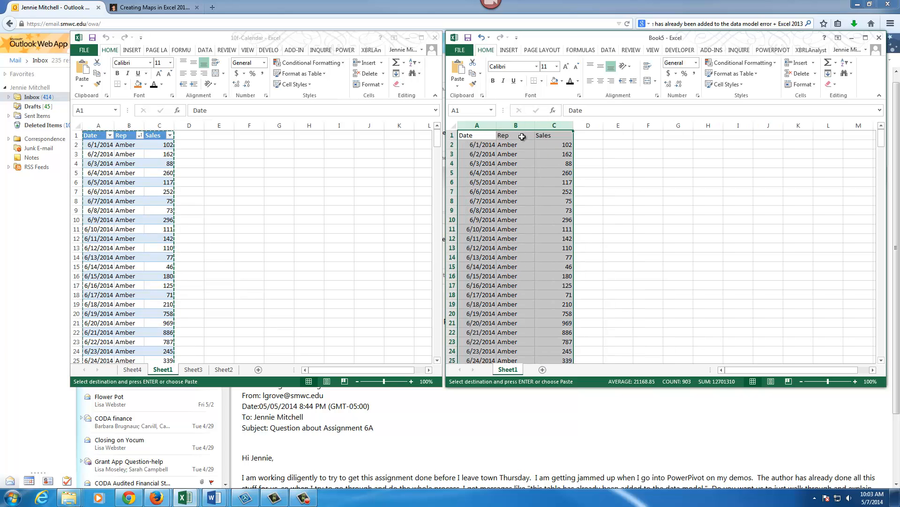
mouse_move(508, 192)
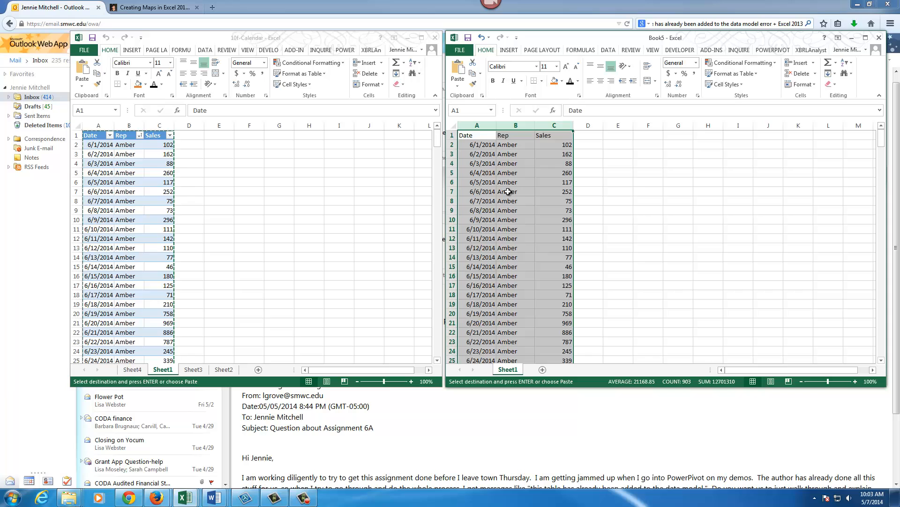
left_click(507, 192)
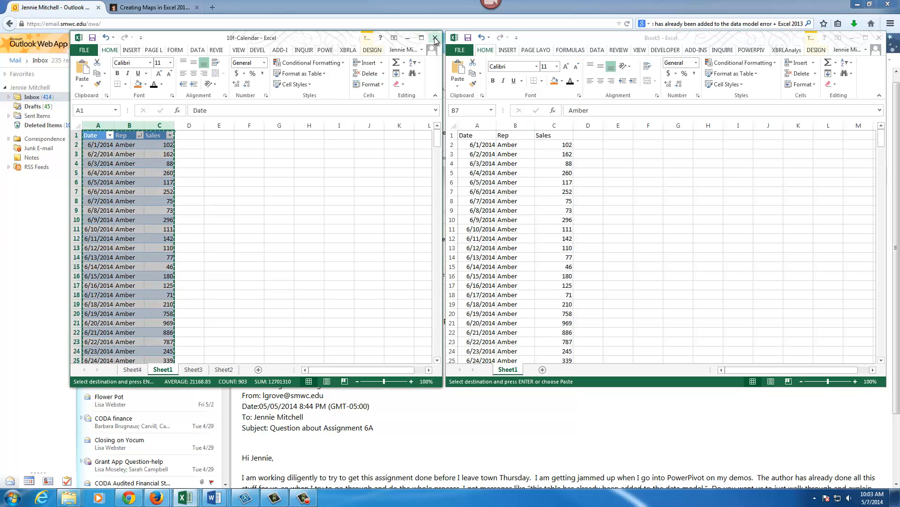
- Close 10f-Calendar, turn the pasted data into a table with headers, and name it SALES
left_click(435, 38)
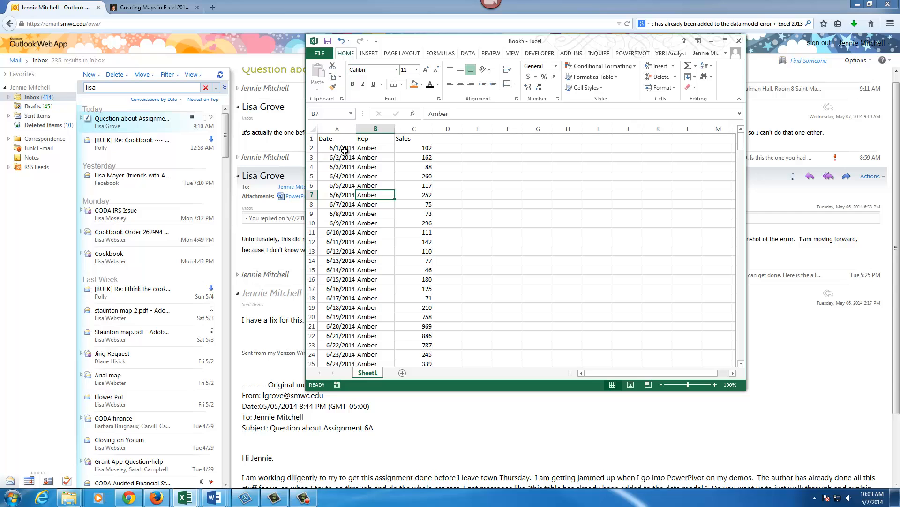
left_click(337, 147)
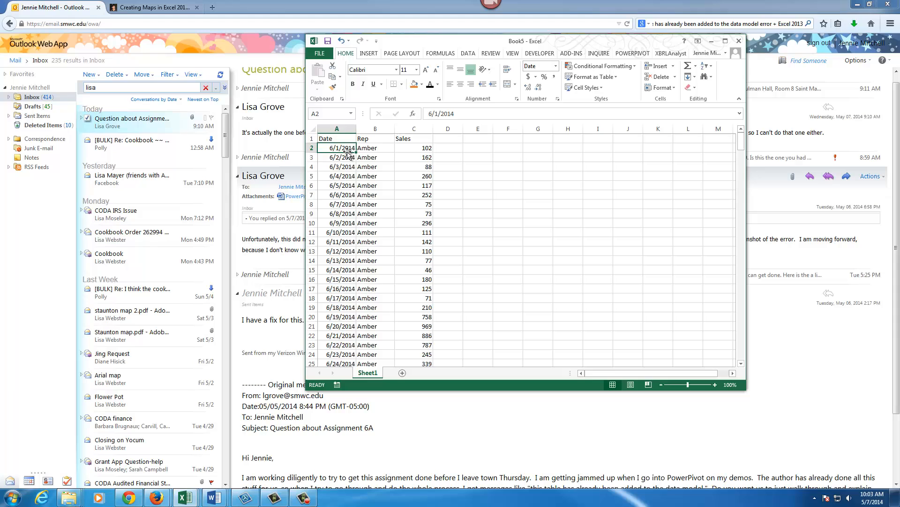
left_click(591, 77)
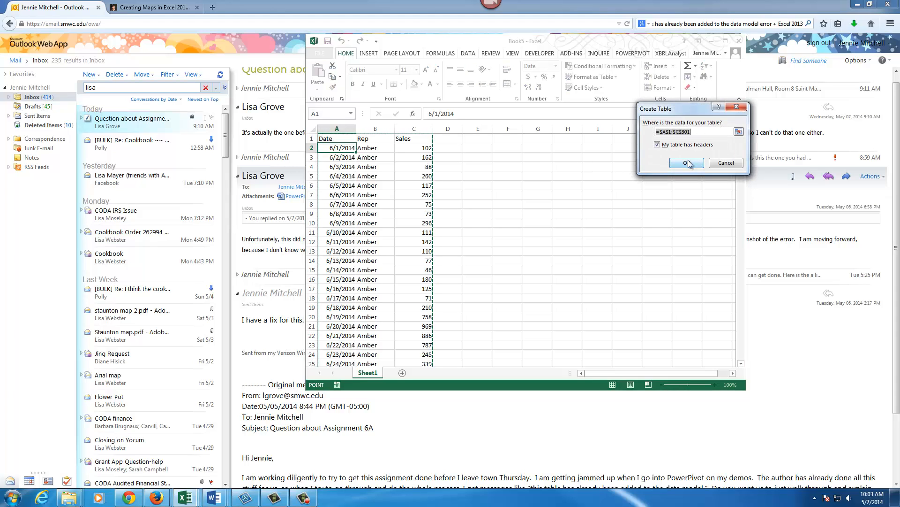
left_click(684, 163)
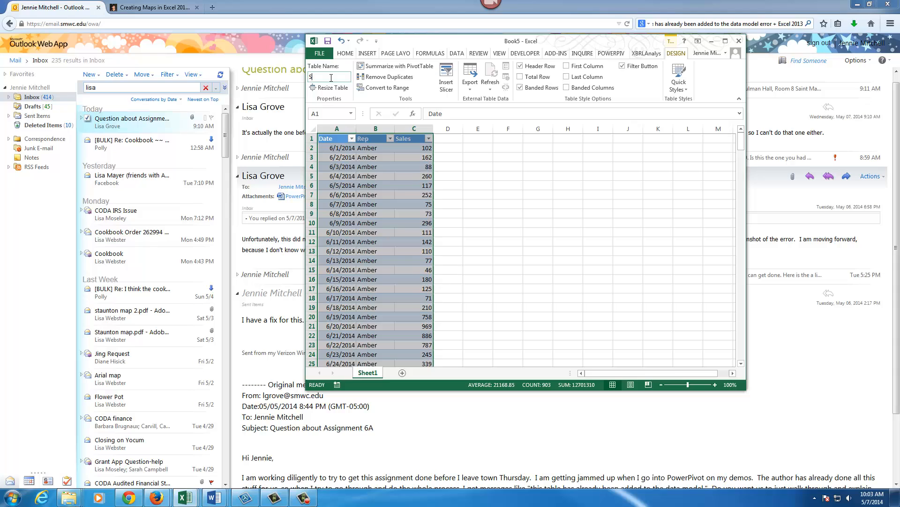
type("ALES")
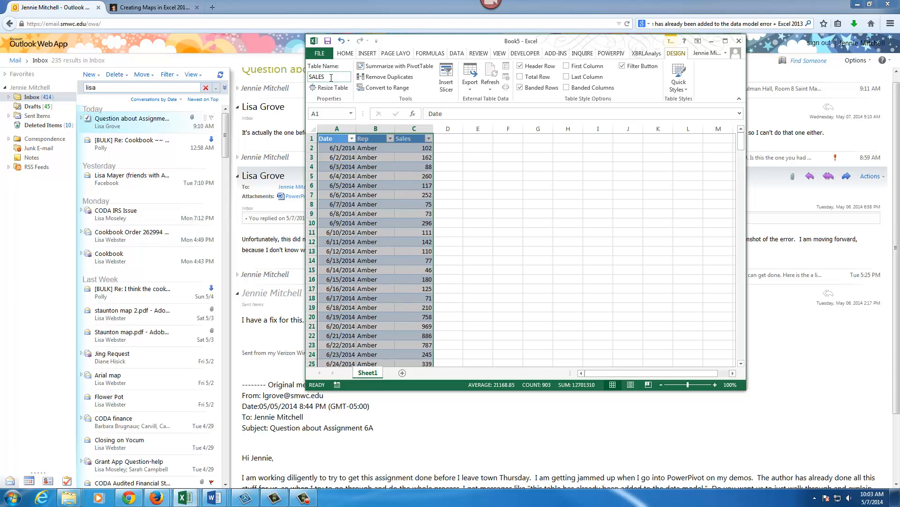
left_click(375, 148)
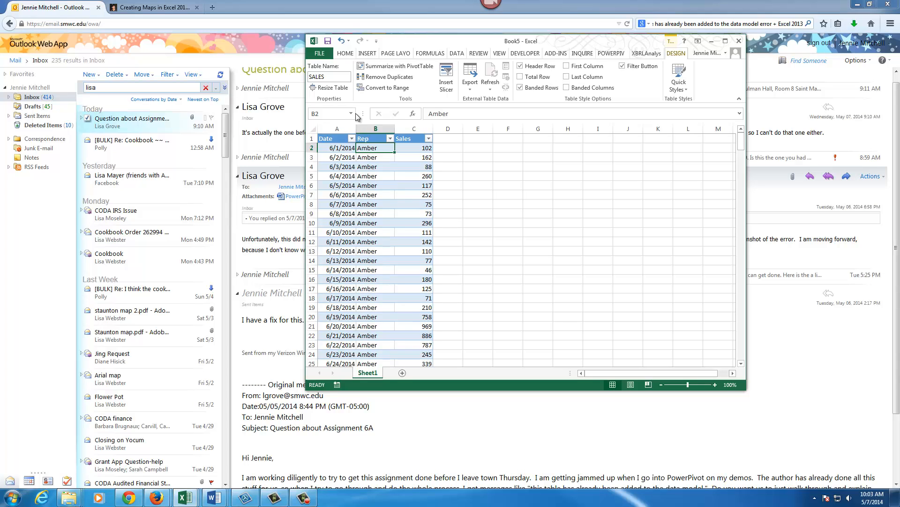
mouse_move(331, 113)
type("SALES")
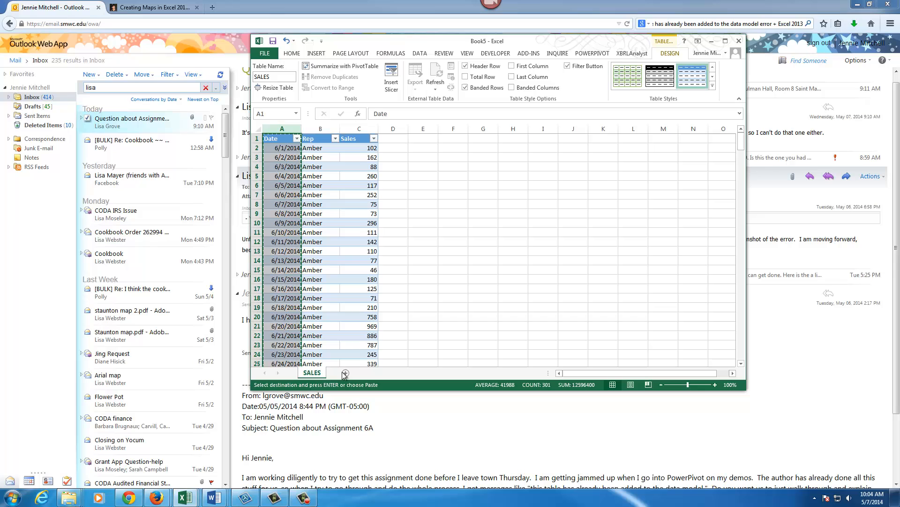
- Add a new sheet of dates, remove duplicates to leave 60 unique dates, and name it Calendar
left_click(341, 372)
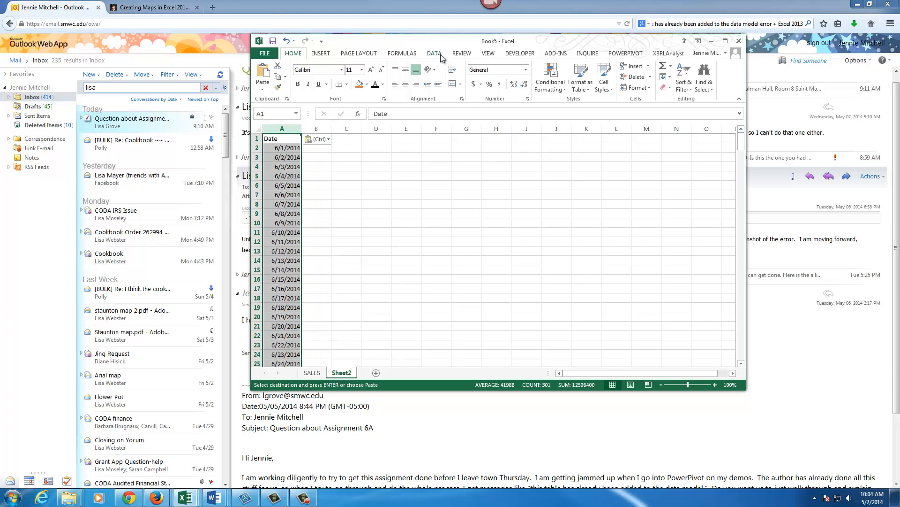
left_click(435, 53)
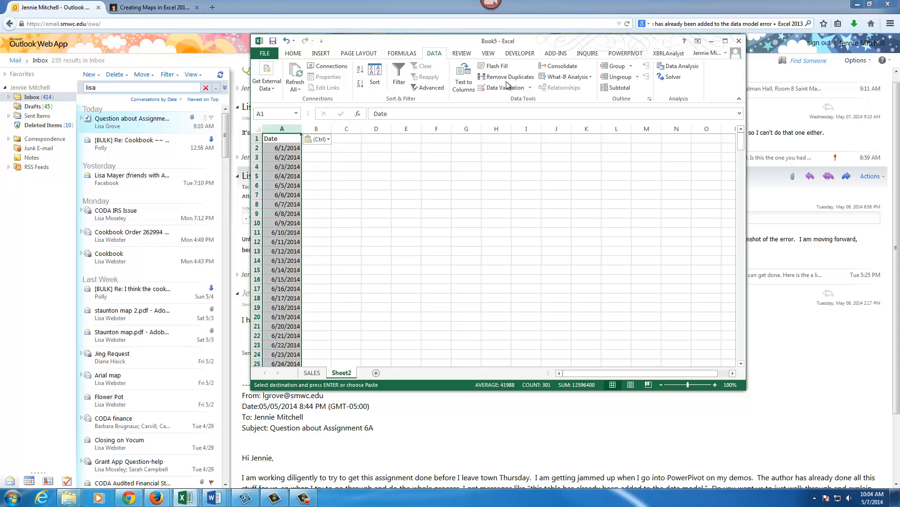
left_click(510, 77)
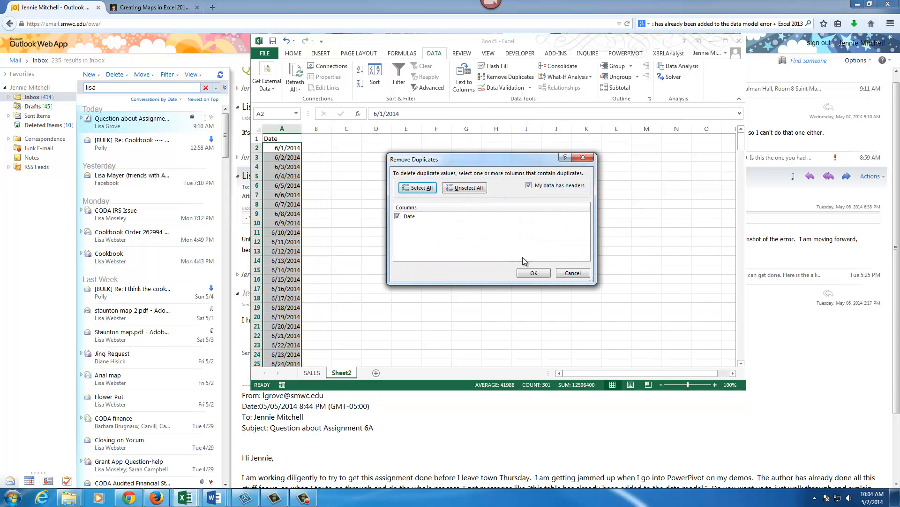
left_click(533, 272)
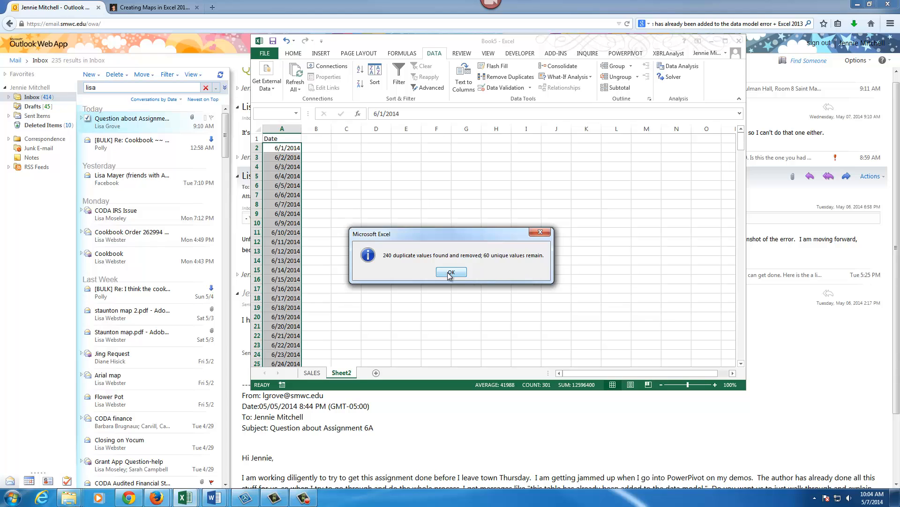
left_click(452, 272)
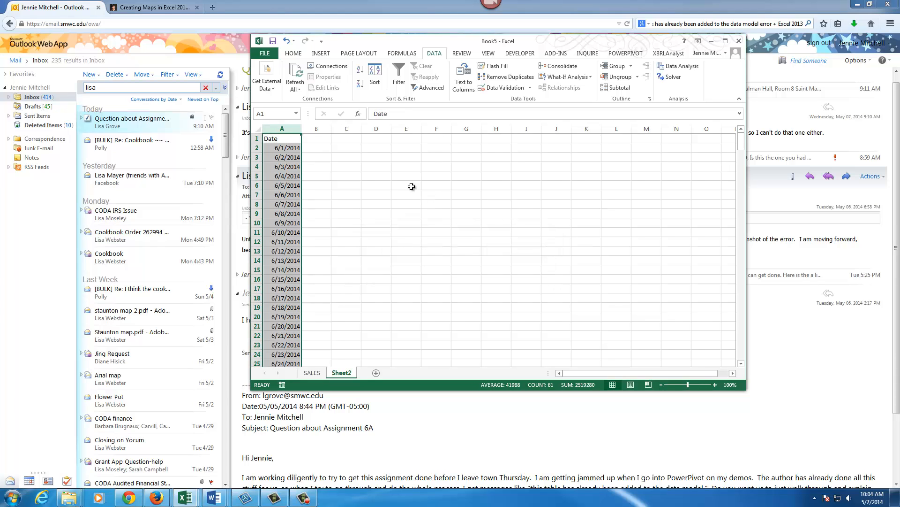
mouse_move(344, 303)
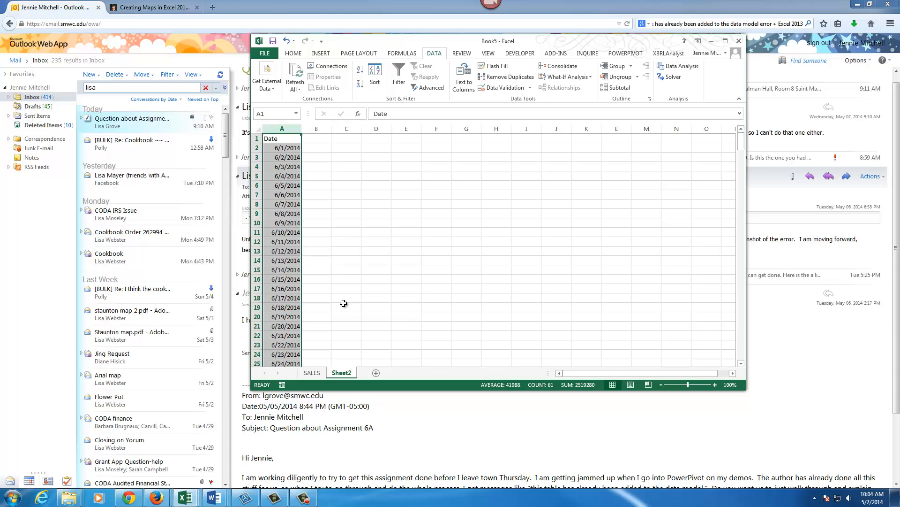
left_click(341, 372)
type("Calendar")
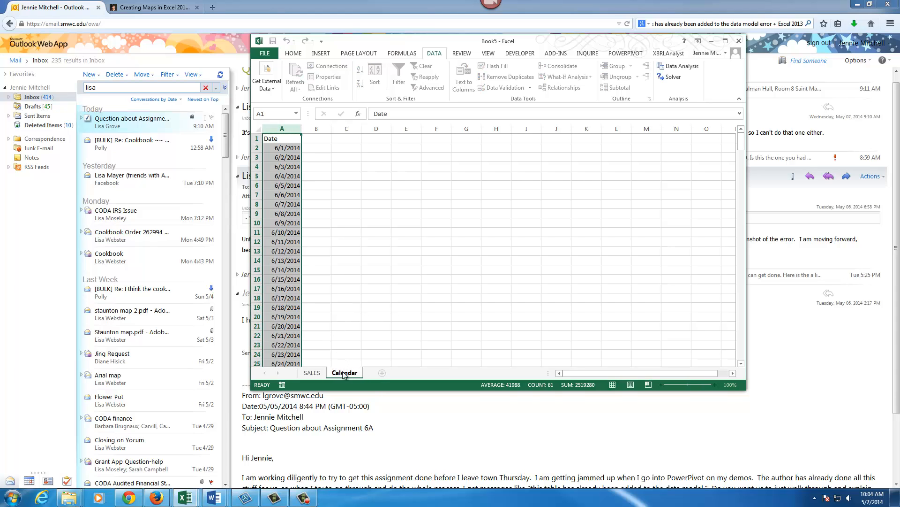
- Enter a Weekday heading in B1 beside Date and bring up the Power Pivot tools
left_click(316, 138)
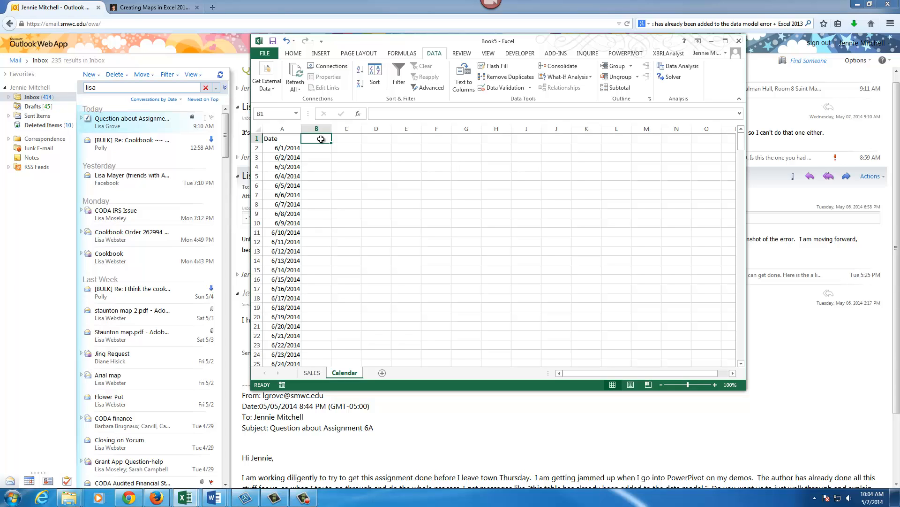
type("Week")
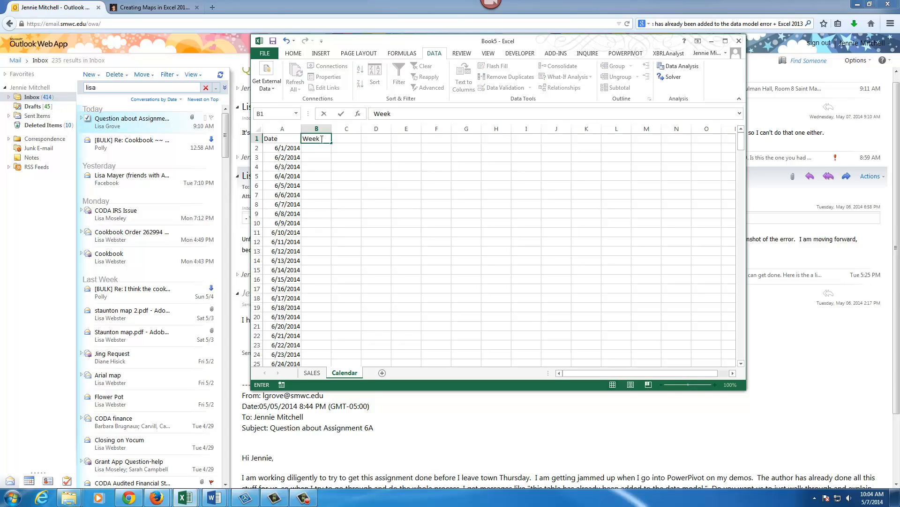
left_click(346, 137)
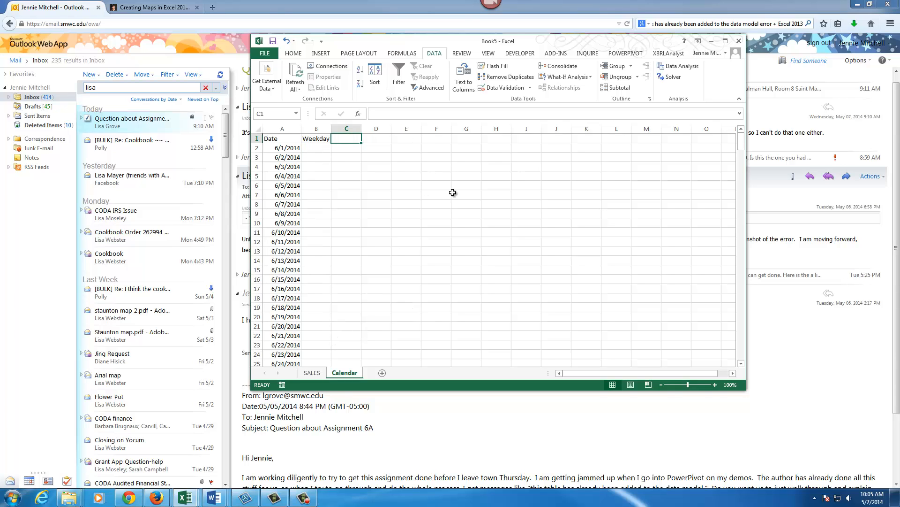
left_click(625, 53)
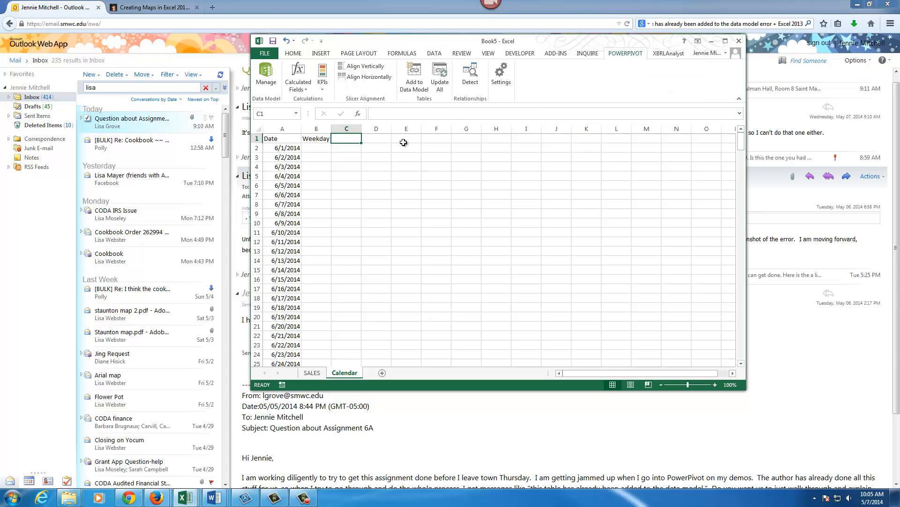
mouse_move(405, 175)
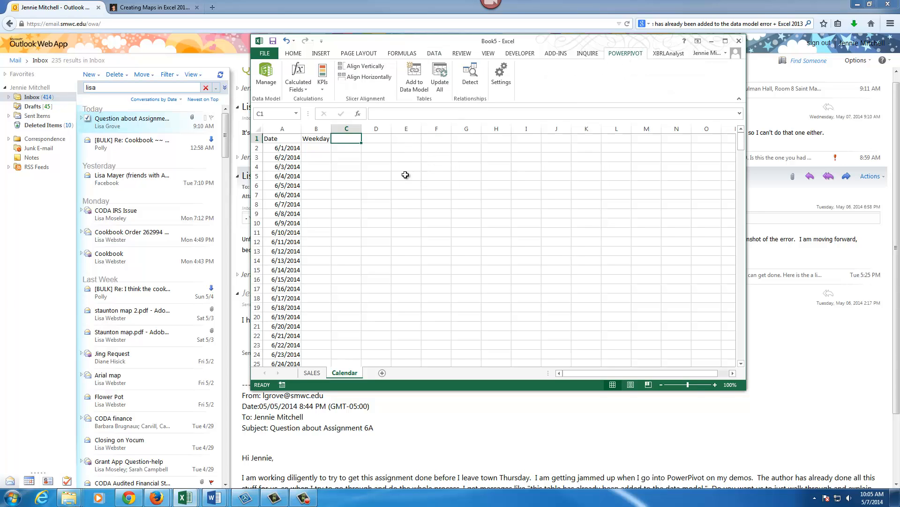
mouse_move(396, 196)
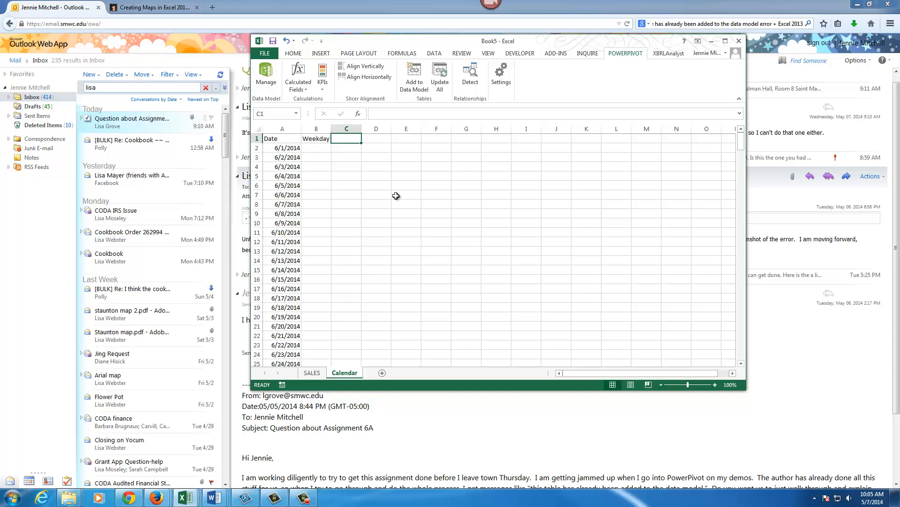
mouse_move(404, 187)
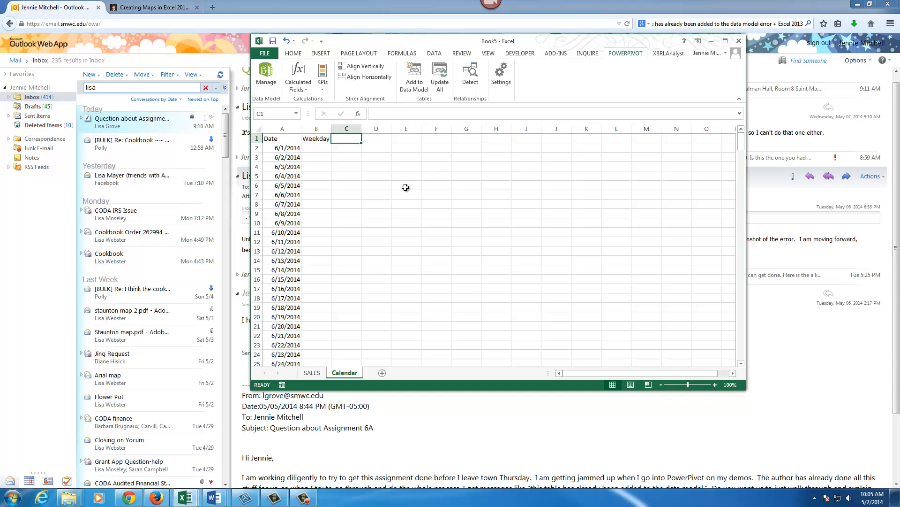
mouse_move(405, 190)
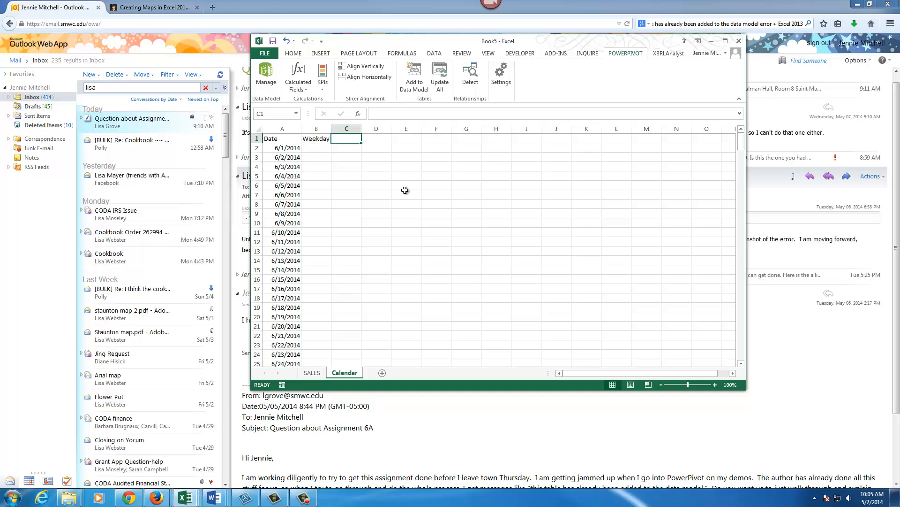
mouse_move(777, 402)
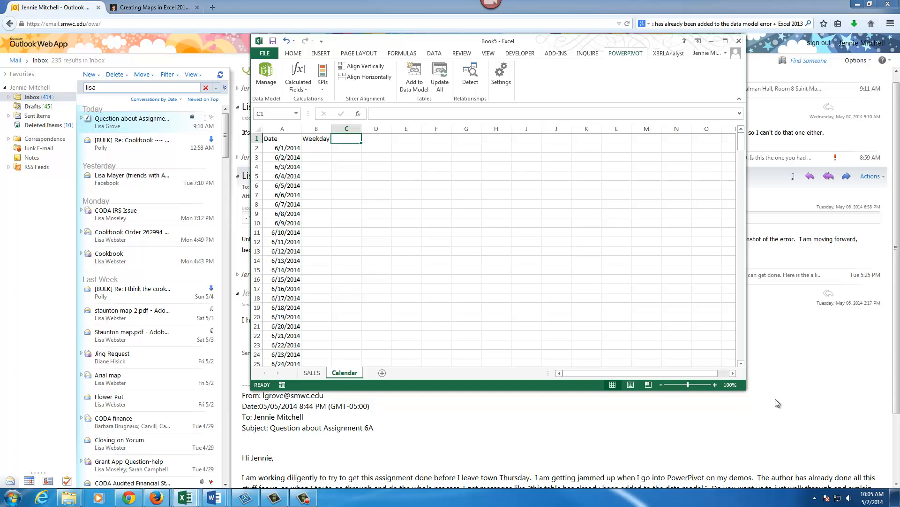